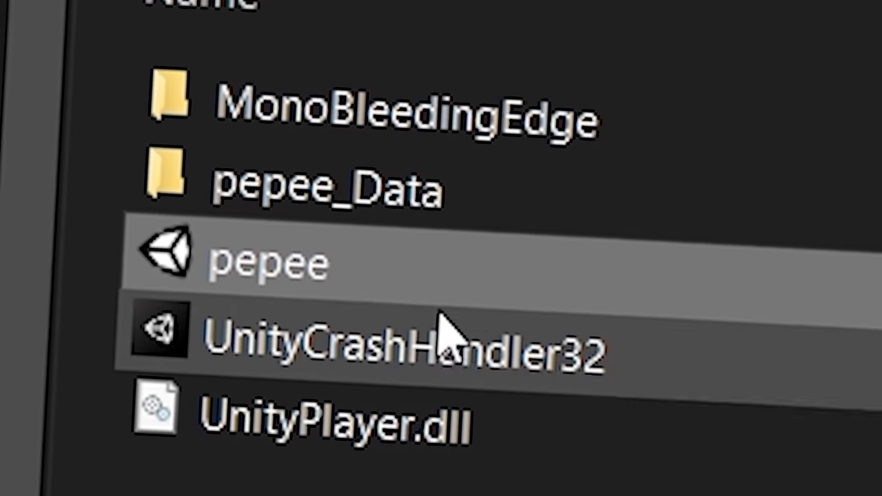
Step: Launch the pepee application from its install folder in File Explorer
double_click(269, 262)
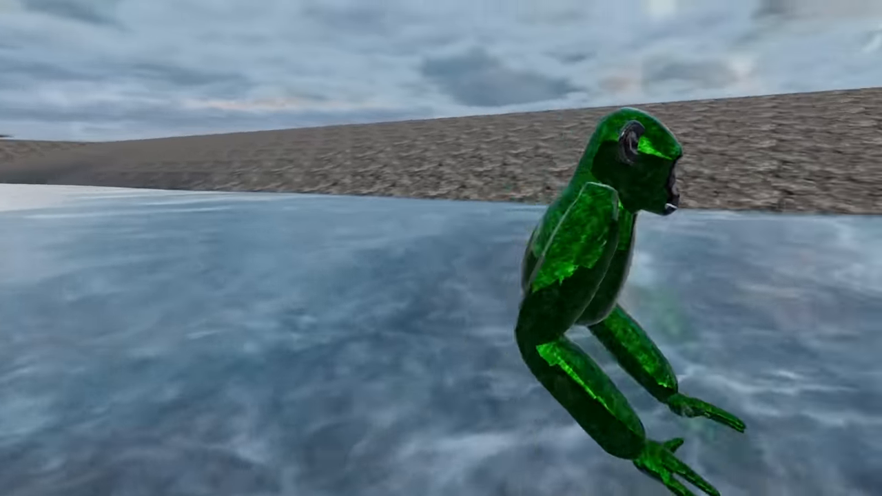
mouse_move(441, 248)
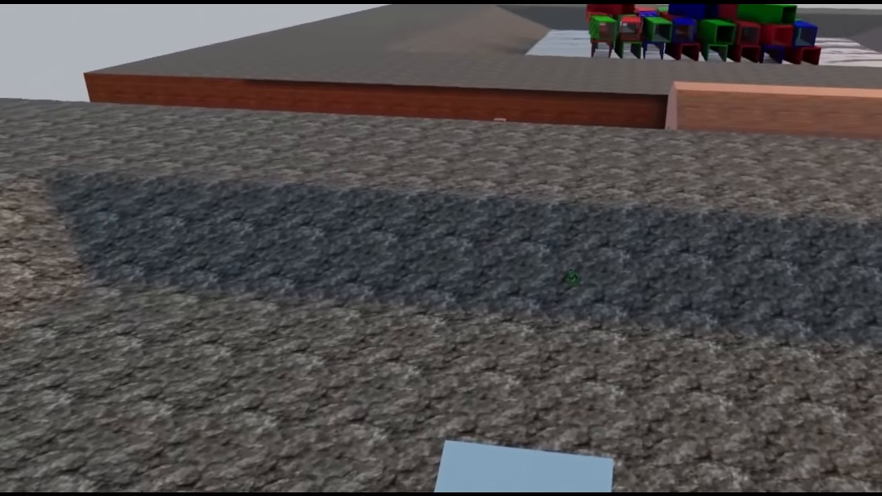
mouse_move(441, 248)
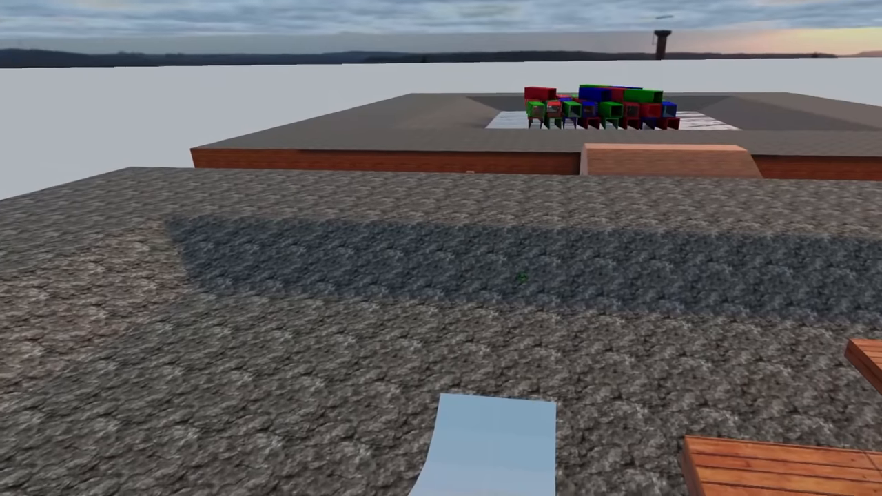